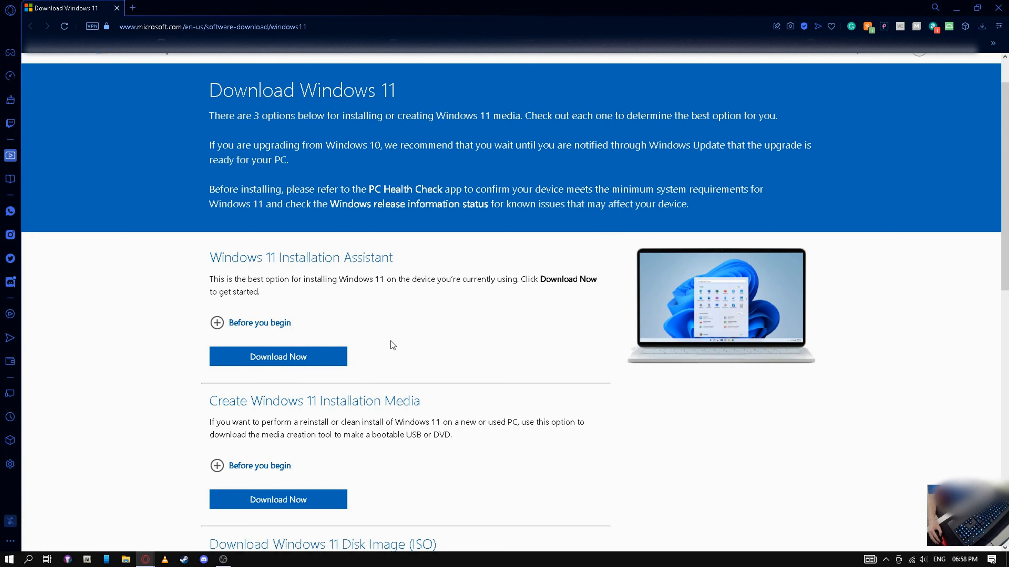
Step: Generate and start the English 64-bit Windows 11 ISO download from Microsoft's page
click(334, 302)
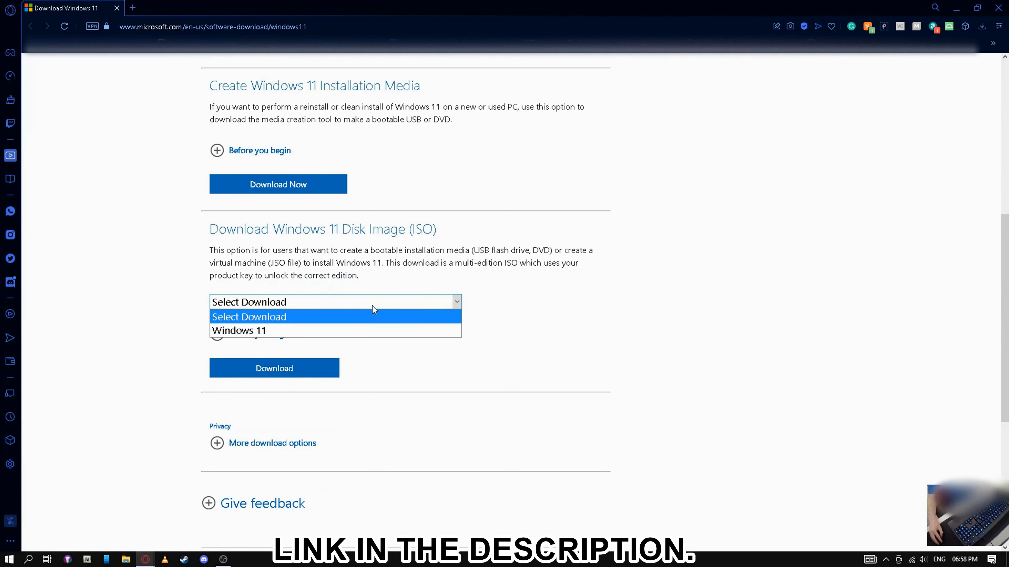
click(238, 330)
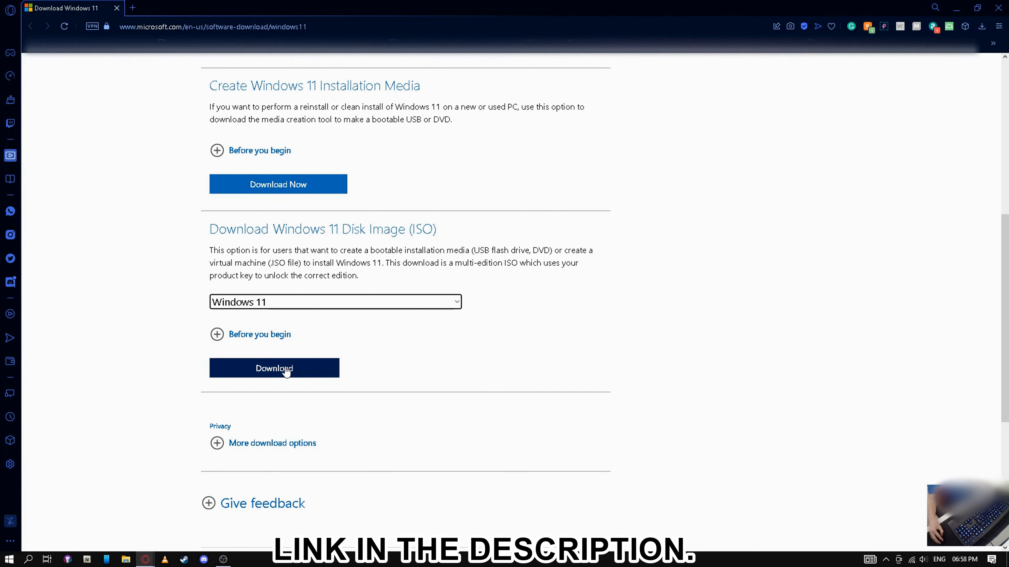
click(273, 368)
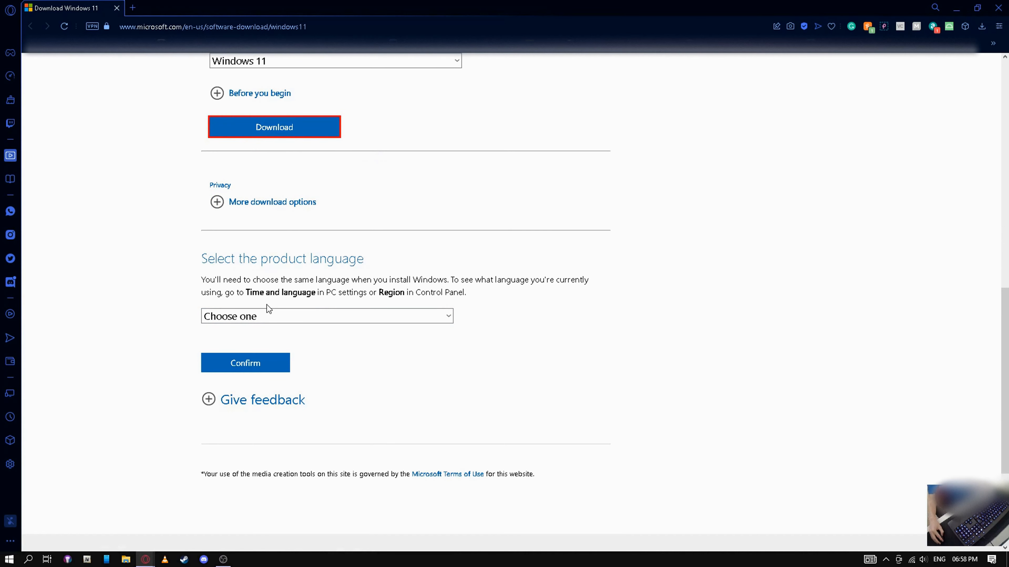
click(327, 315)
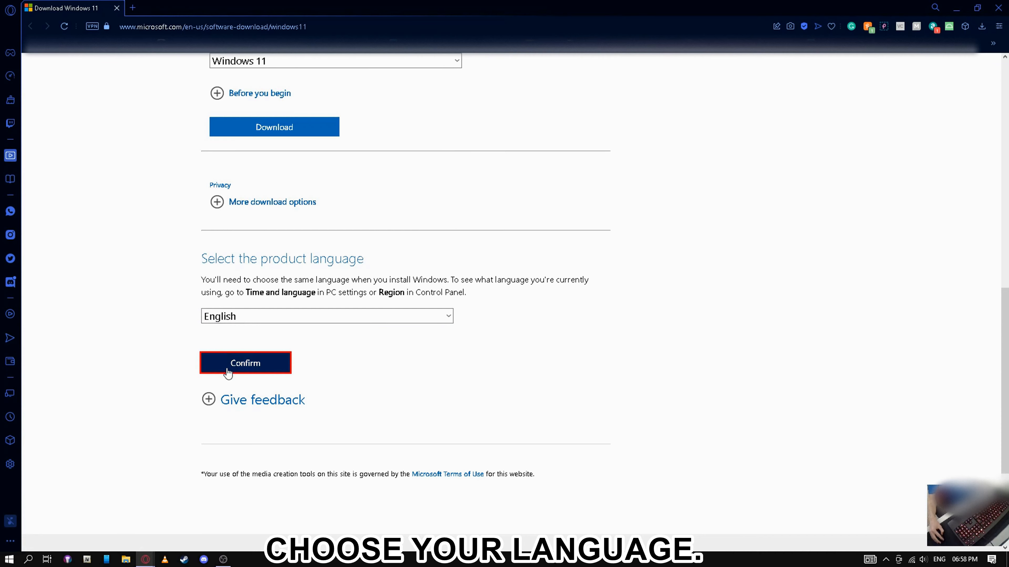
click(245, 363)
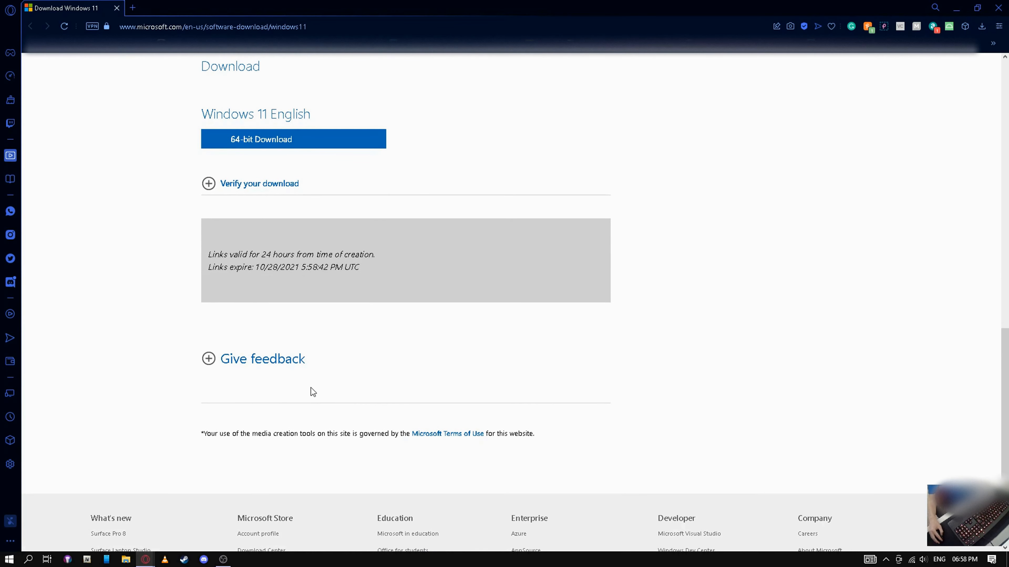
mouse_move(358, 144)
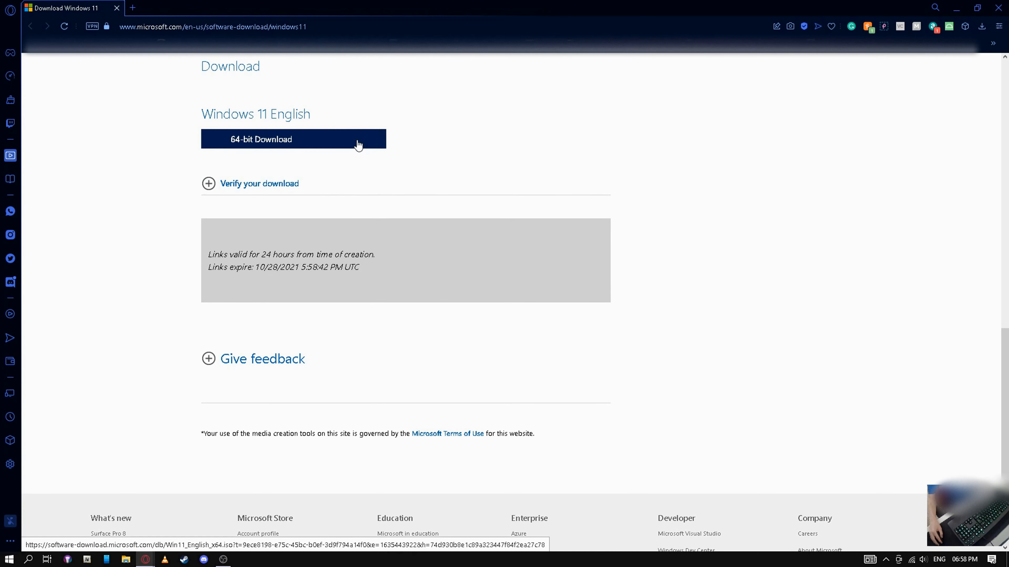
click(293, 138)
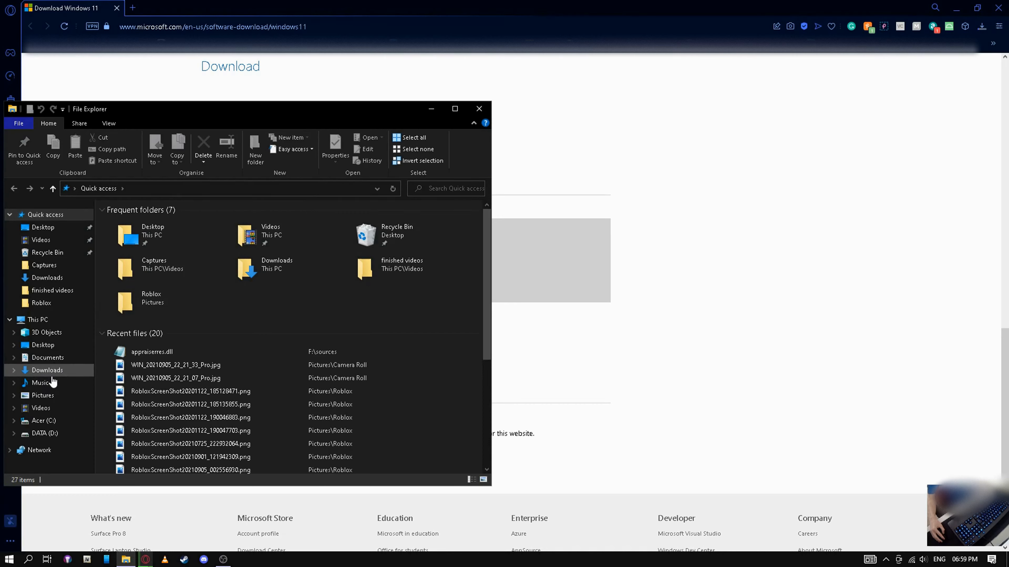
Step: Create a 'win 11' folder in Downloads and reveal the finished ISO from the browser's downloads panel
click(47, 370)
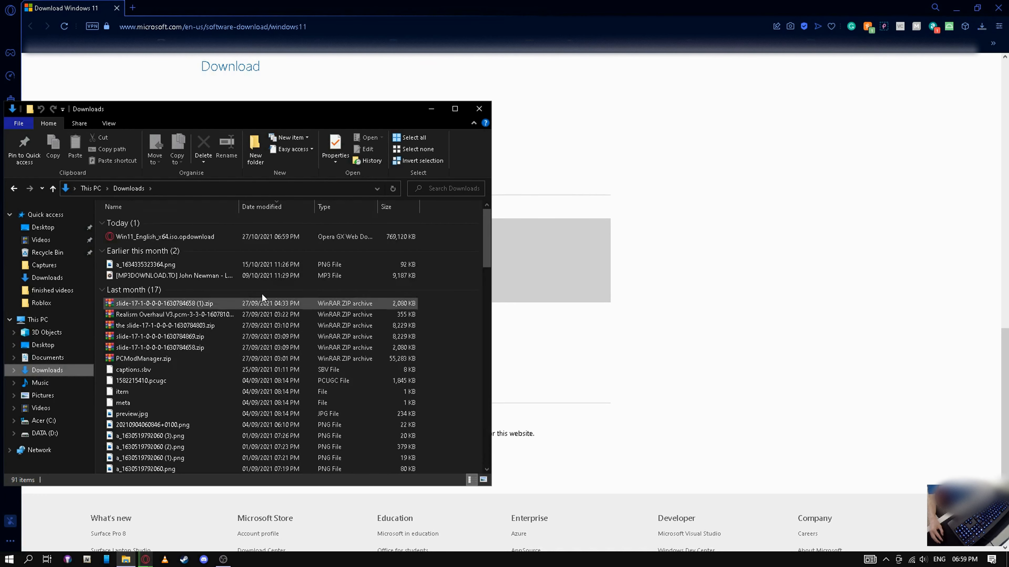
click(255, 146)
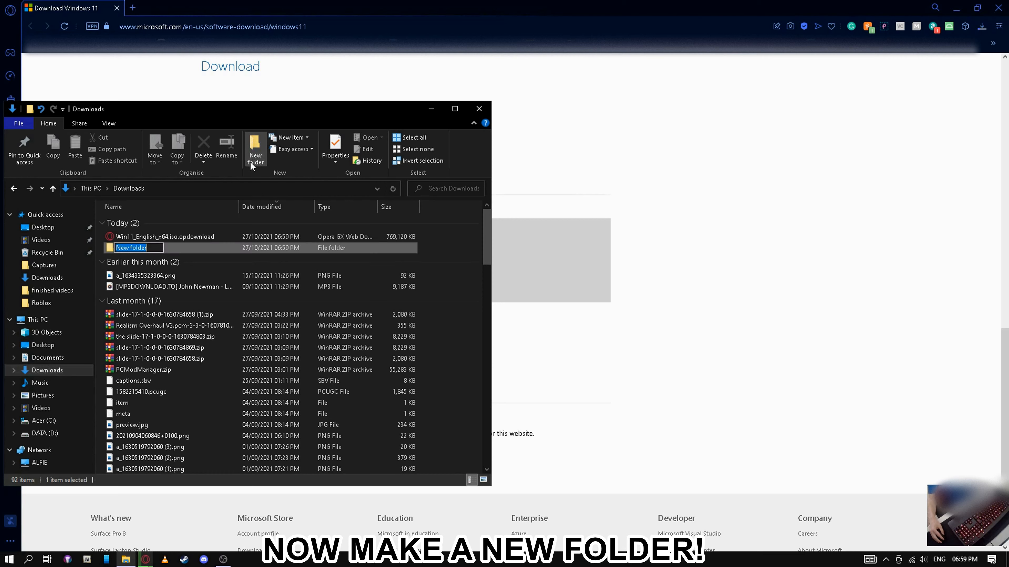
text(w)
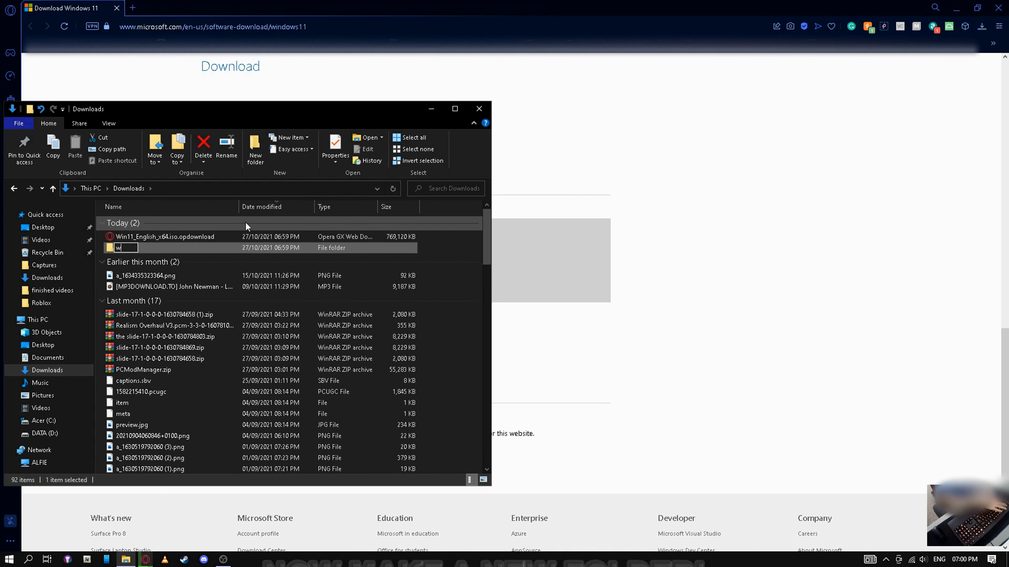
text(in 11)
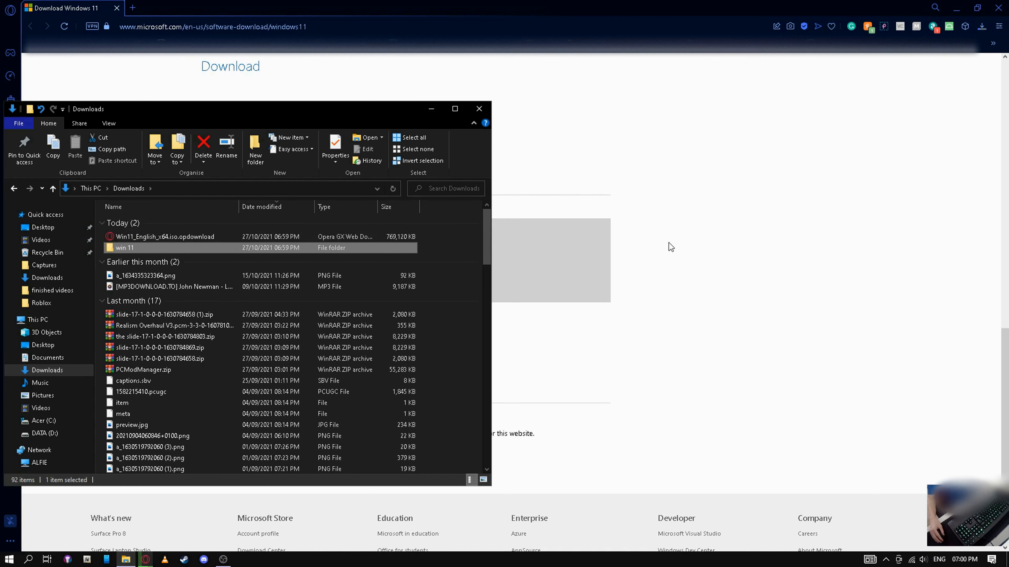
mouse_move(638, 299)
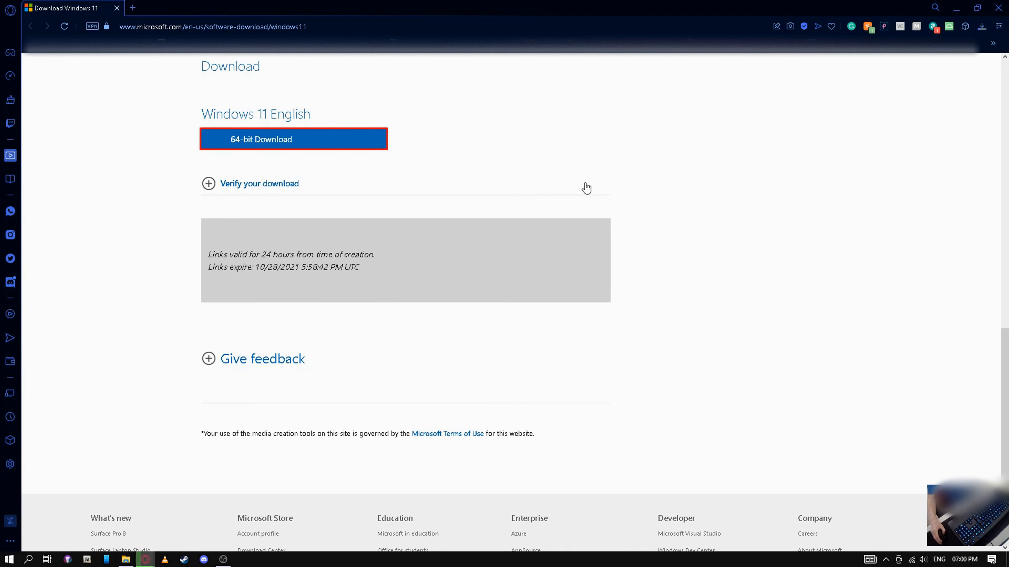
click(988, 26)
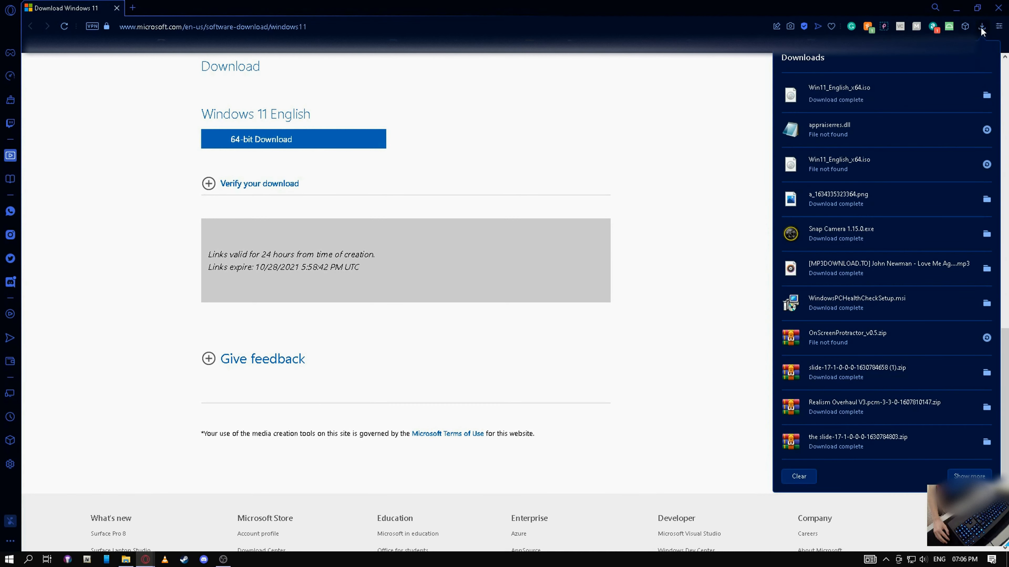
click(983, 31)
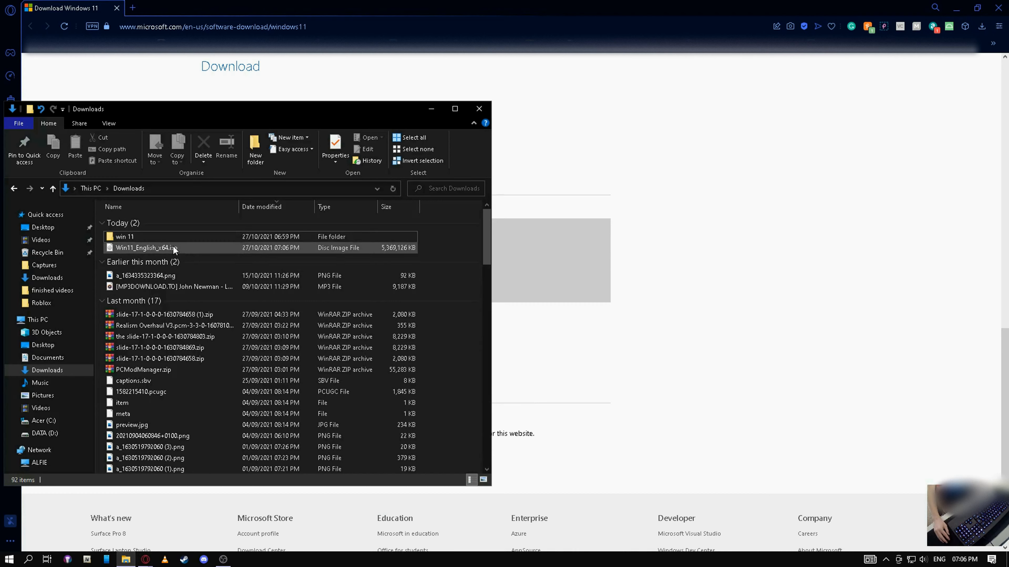
Step: Extract Win11_English_x64.iso into the win 11 folder via WinRAR's Extract to option
right_click(145, 247)
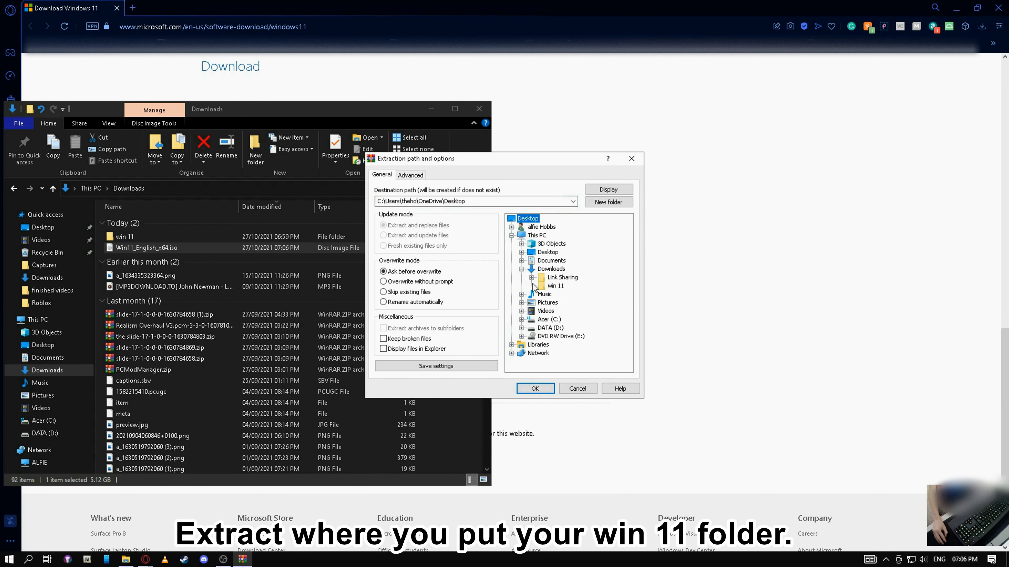
click(555, 285)
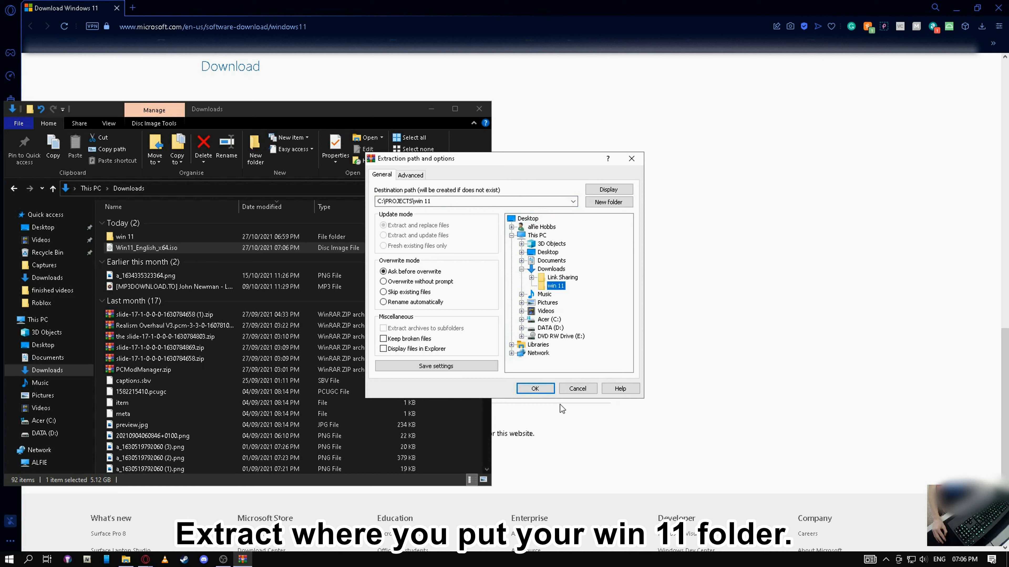
click(535, 388)
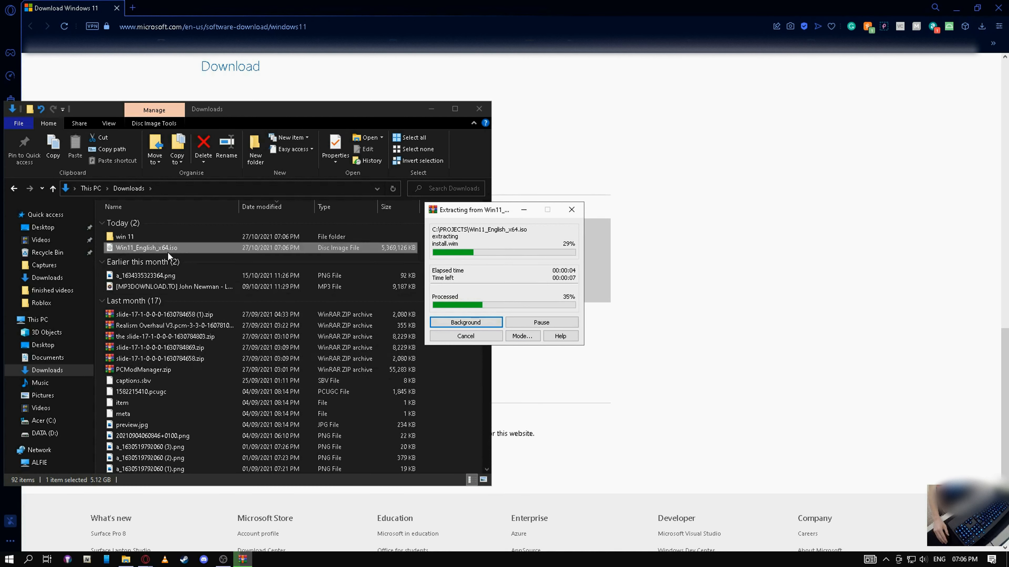
right_click(149, 247)
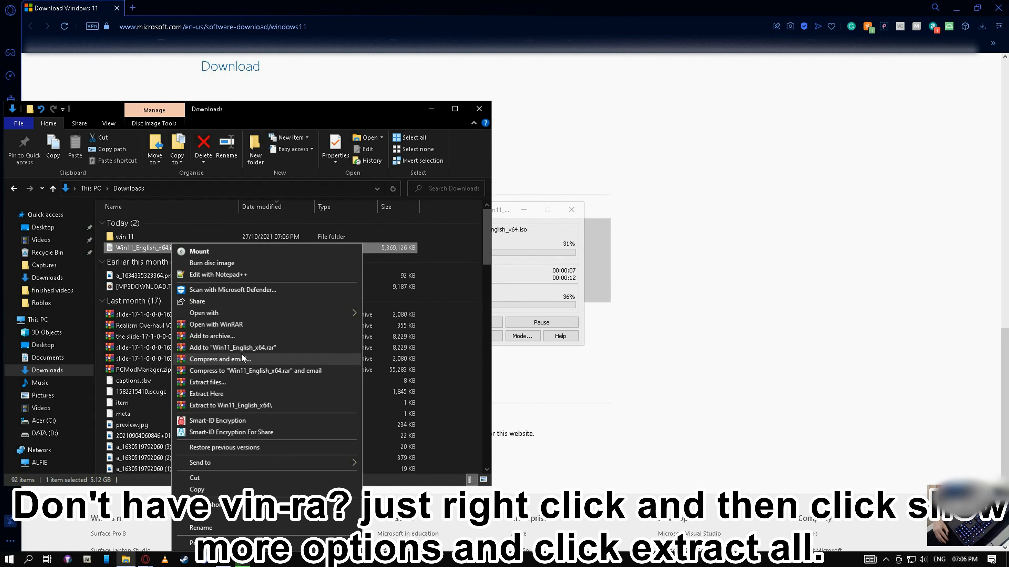
mouse_move(476, 260)
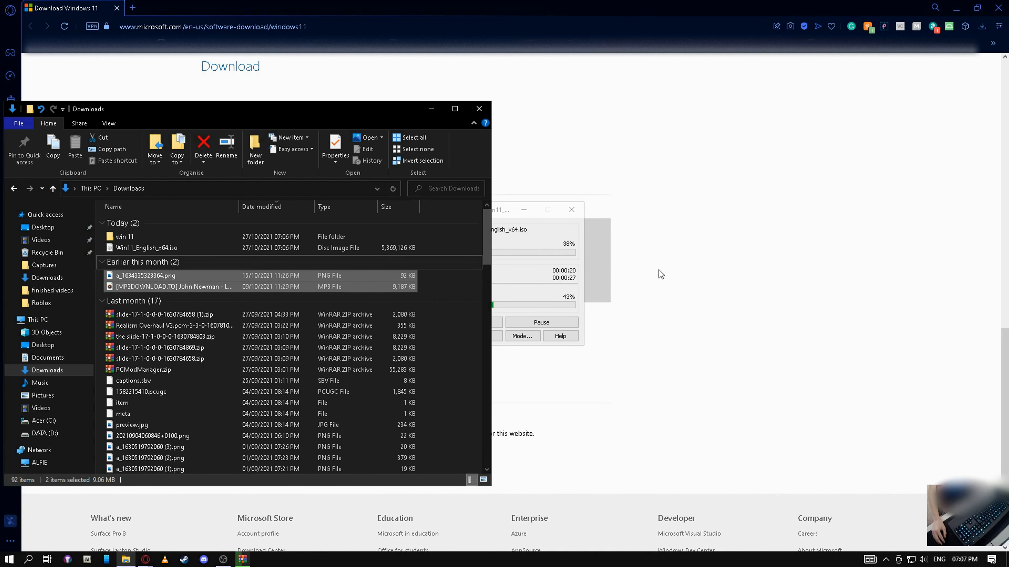
mouse_move(543, 248)
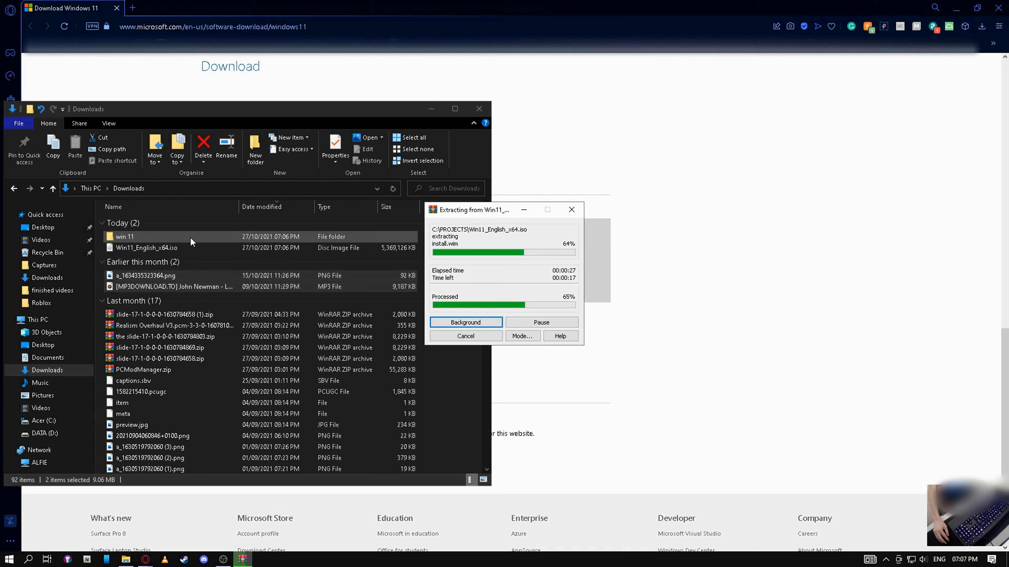
click(383, 8)
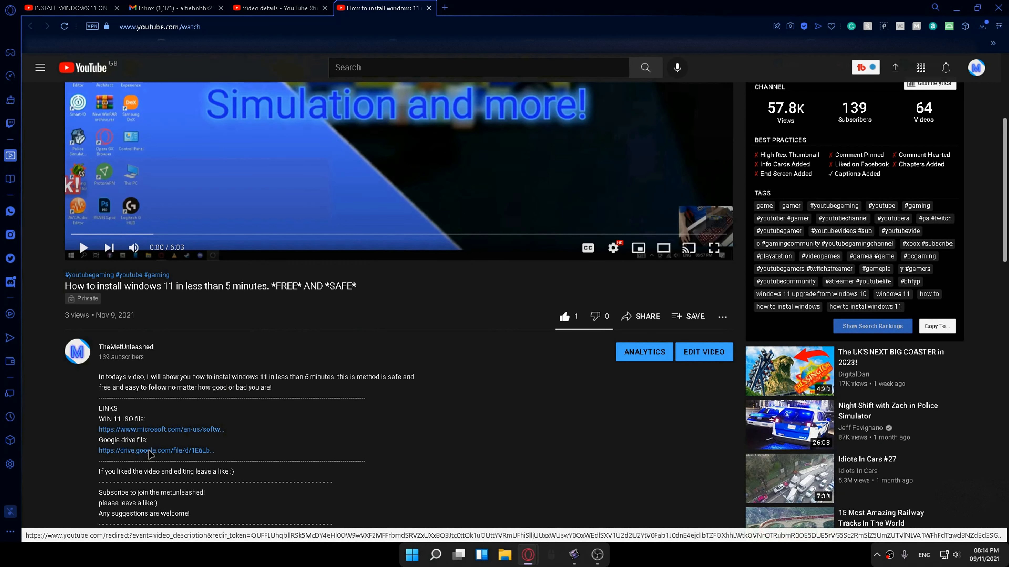
Step: Follow the Google Drive appraiserres.dll link in the video description
click(157, 450)
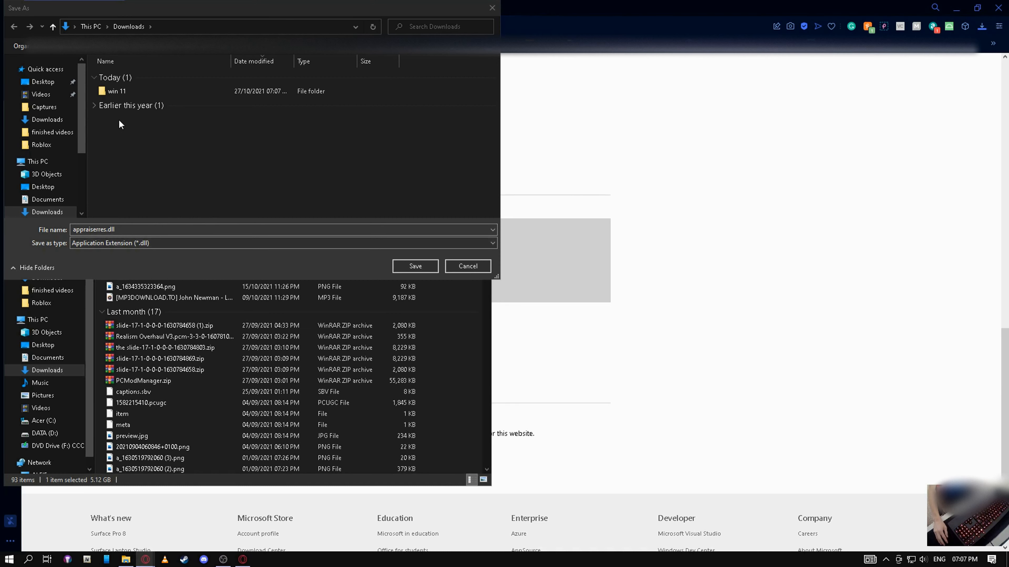
mouse_move(289, 200)
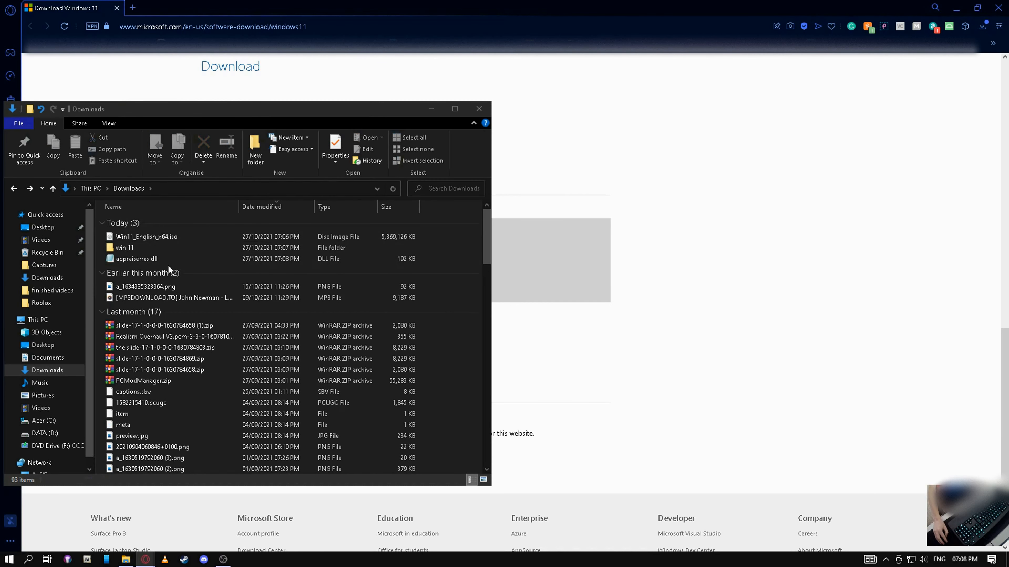
Step: Copy the downloaded appraiserres.dll into win 11's sources folder, replacing the original file
click(136, 258)
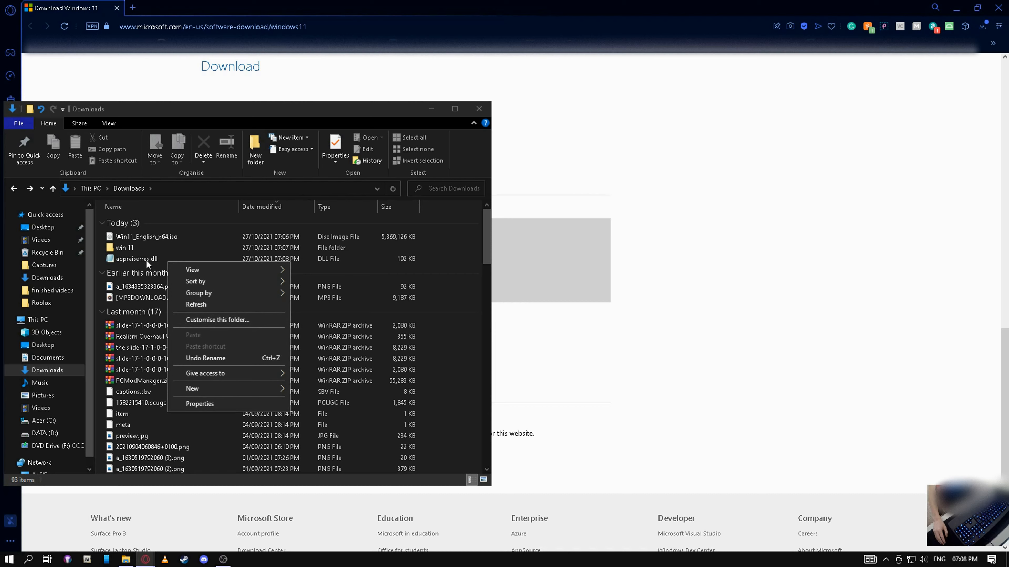
right_click(135, 258)
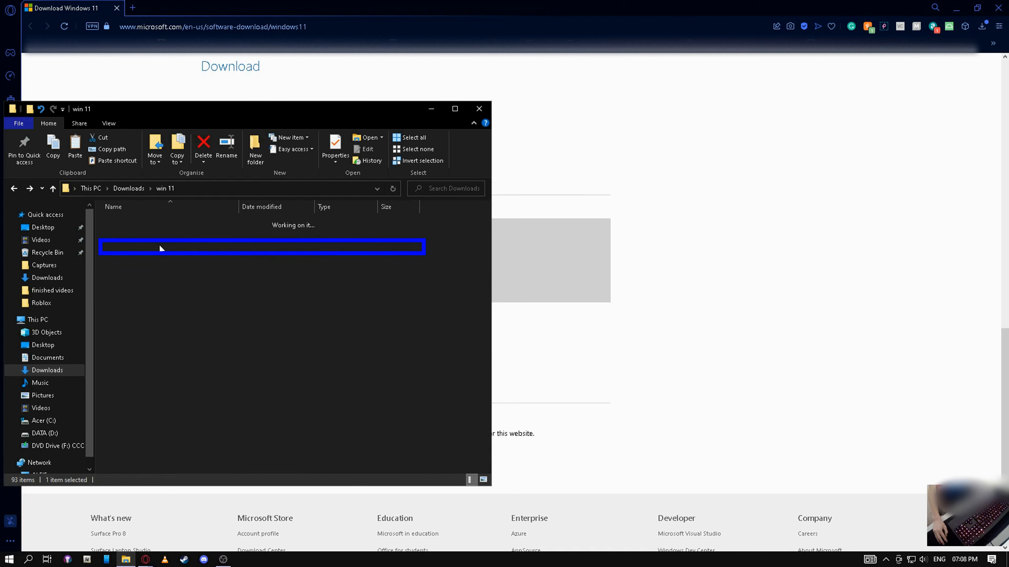
double_click(262, 247)
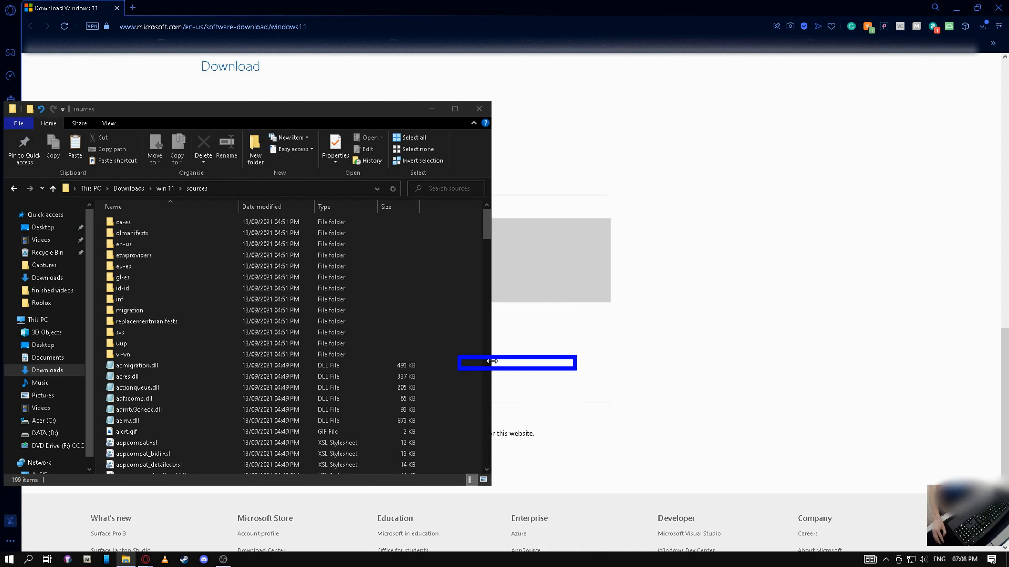
click(75, 146)
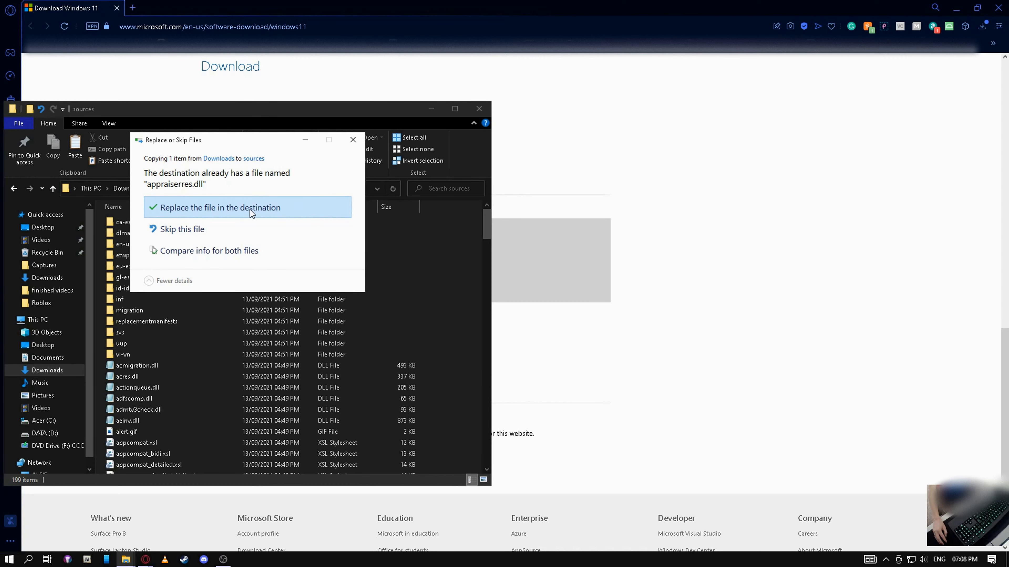
click(218, 207)
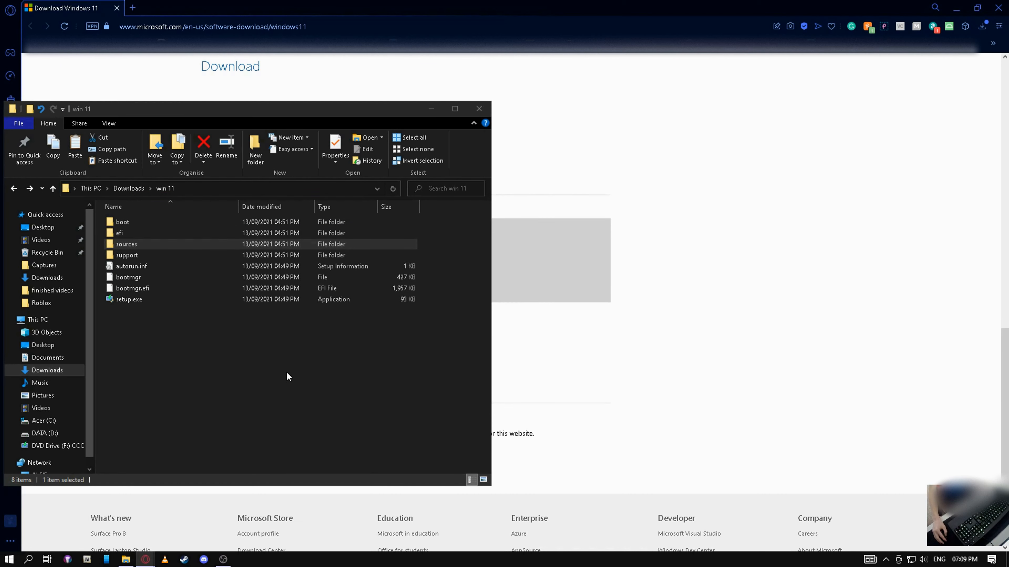
Step: Launch setup.exe and continue without downloading updates, opting out of the help checkbox
double_click(129, 299)
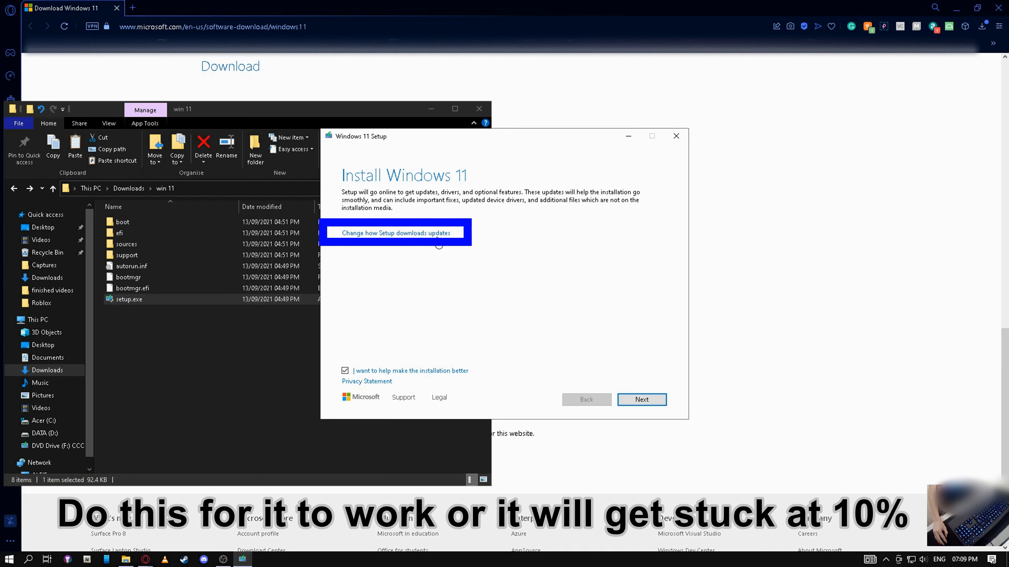
click(395, 232)
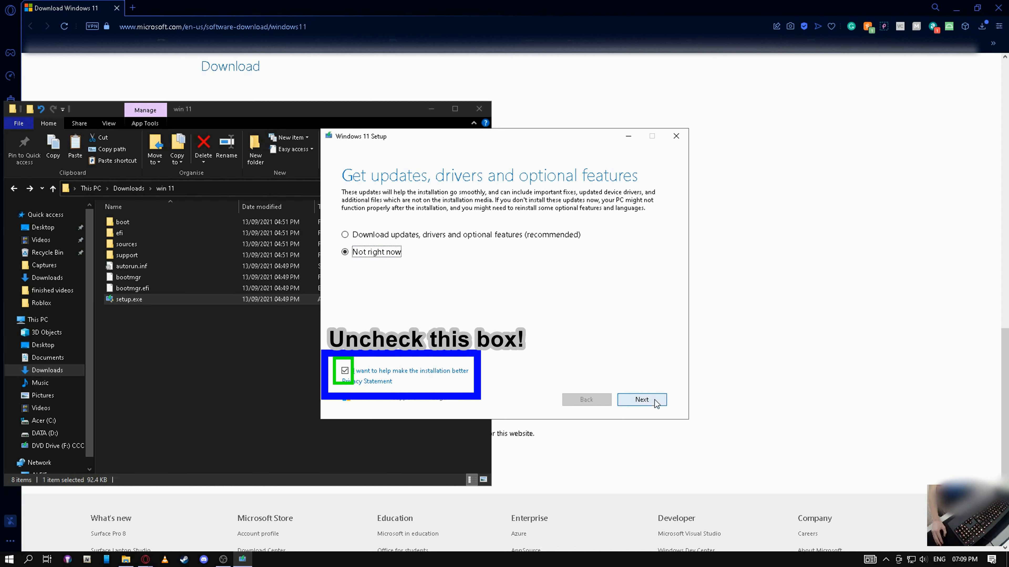
click(345, 371)
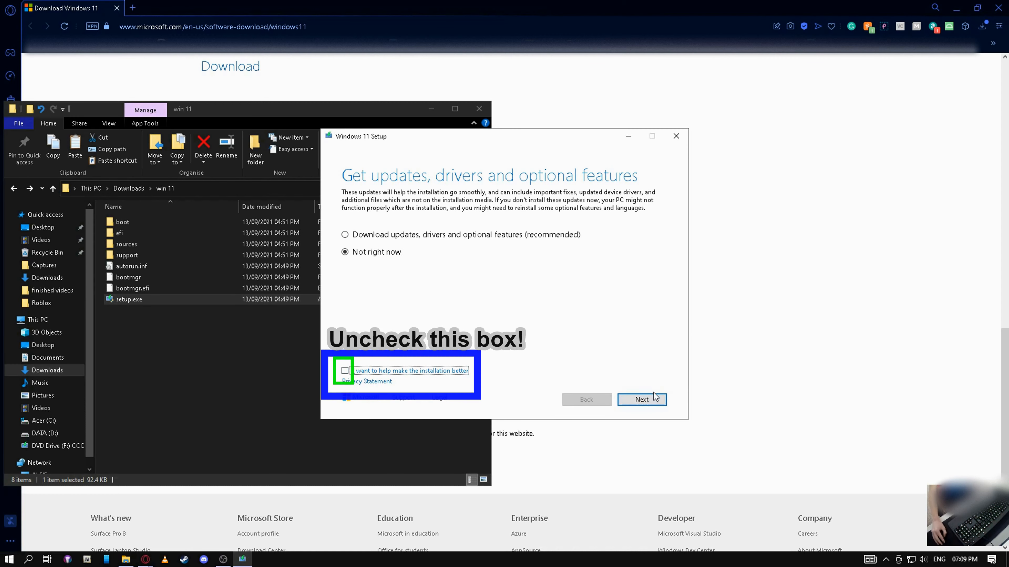
click(641, 399)
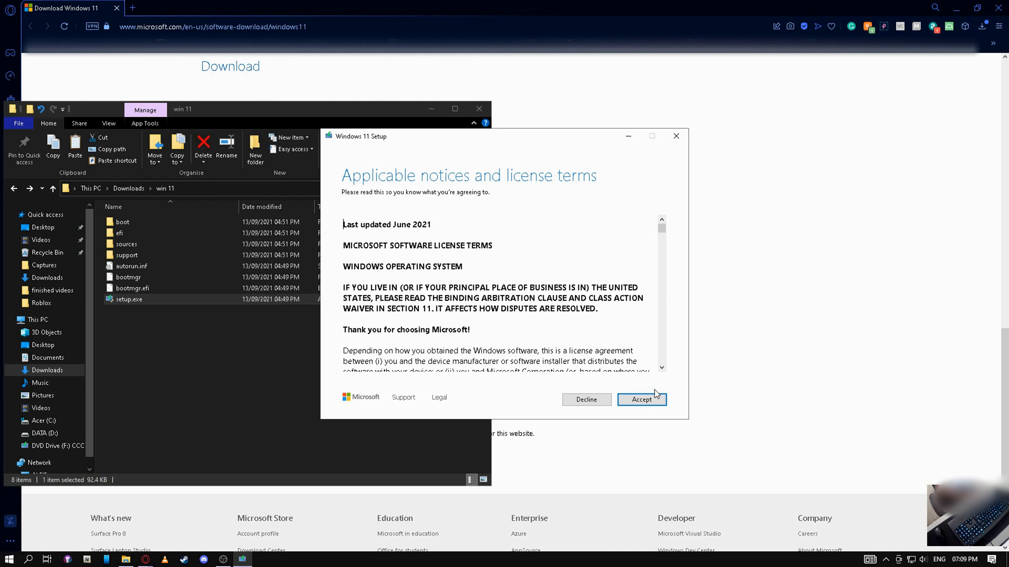
mouse_move(651, 396)
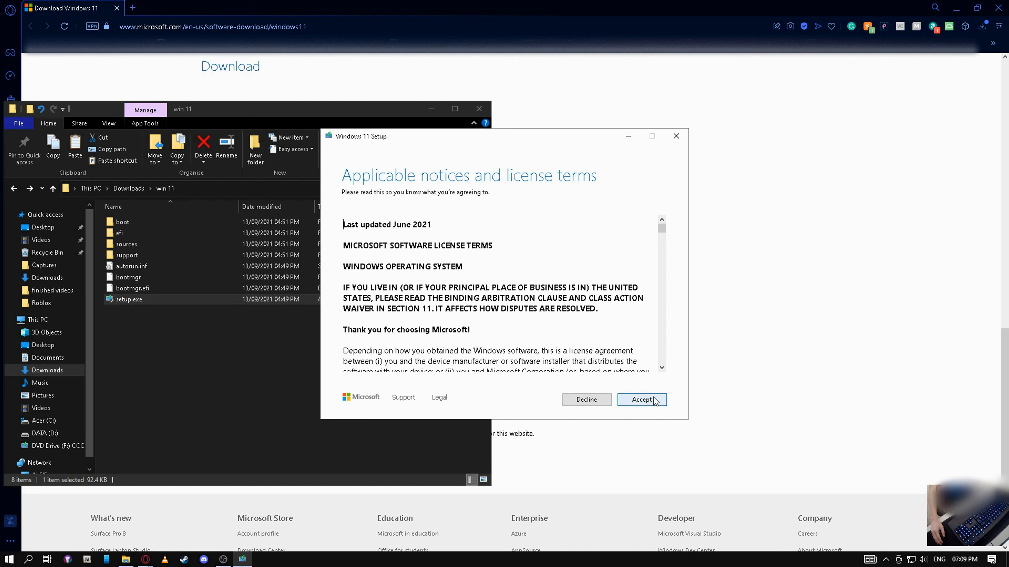
Step: Accept the license, acknowledge the language warning, and install Windows 11 Home keeping files and apps
click(642, 400)
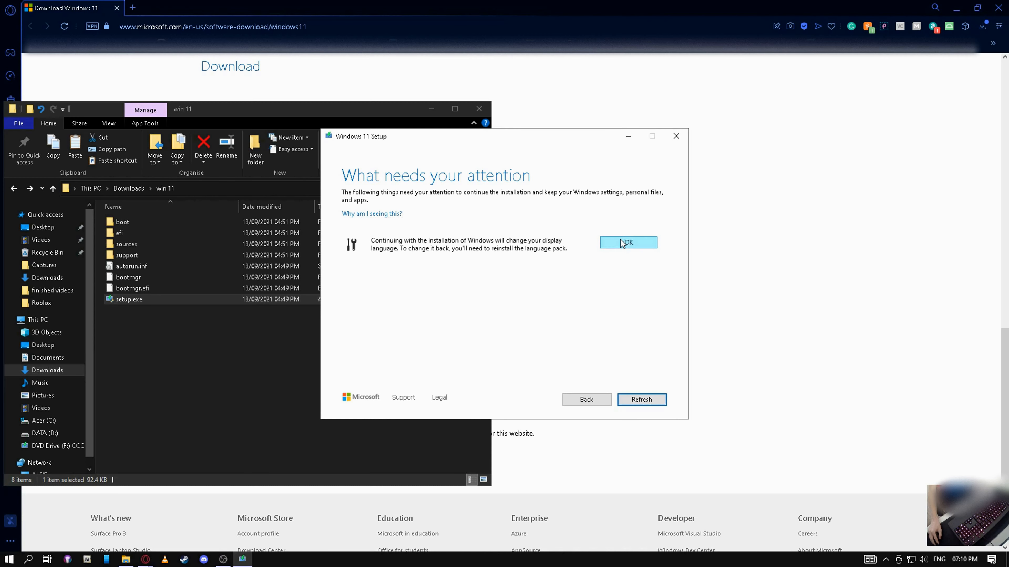
click(628, 243)
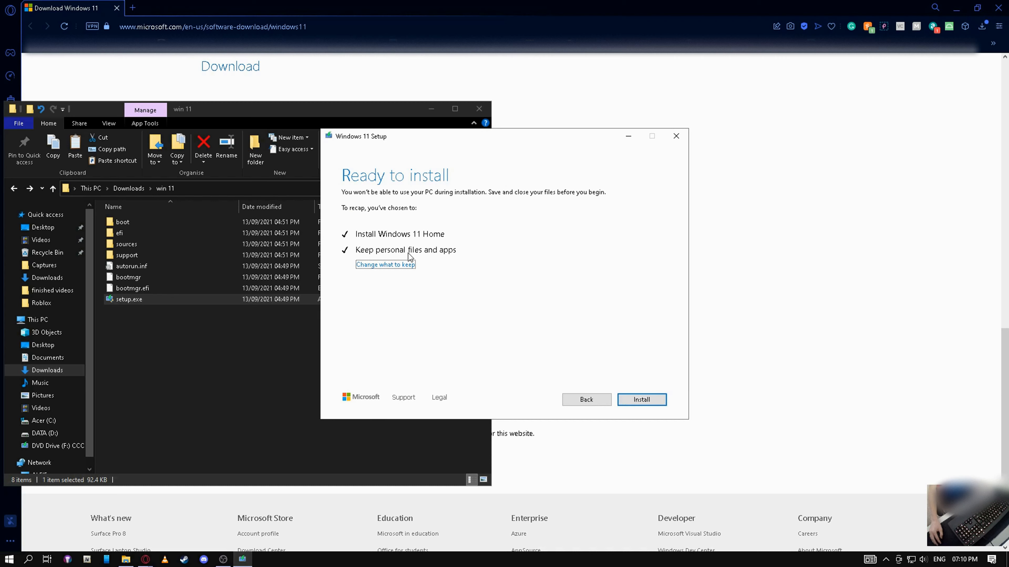
mouse_move(594, 328)
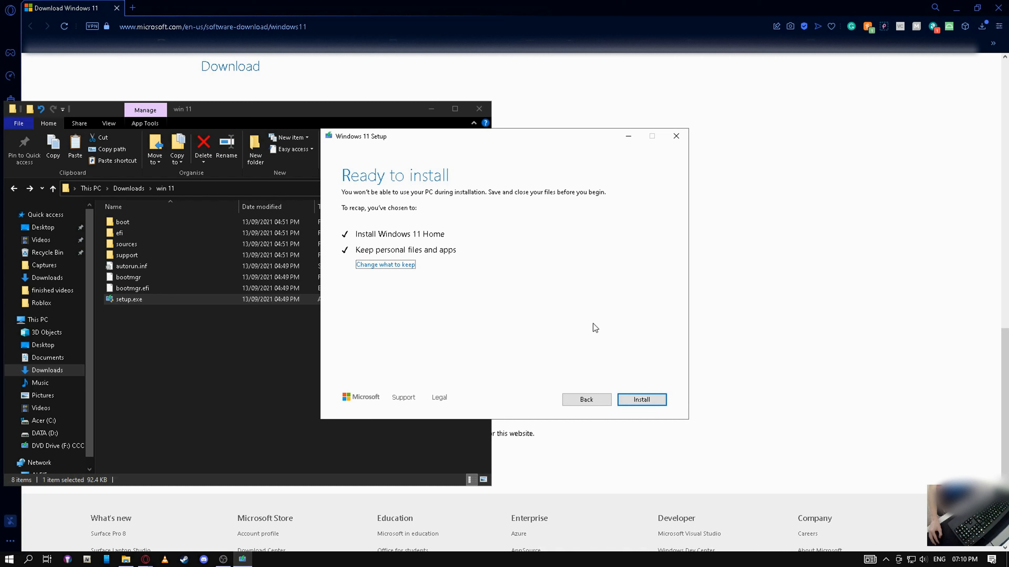
click(640, 399)
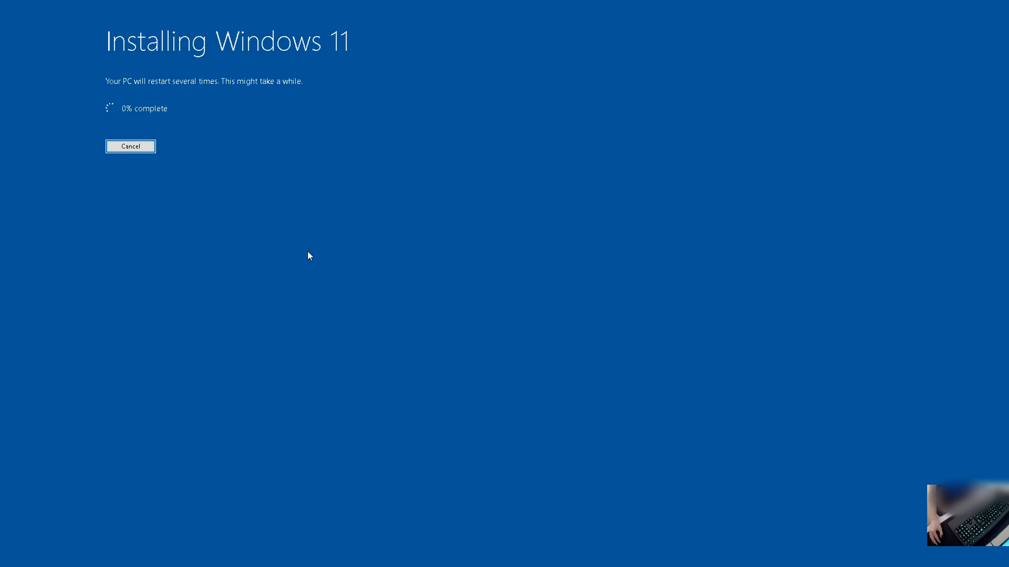